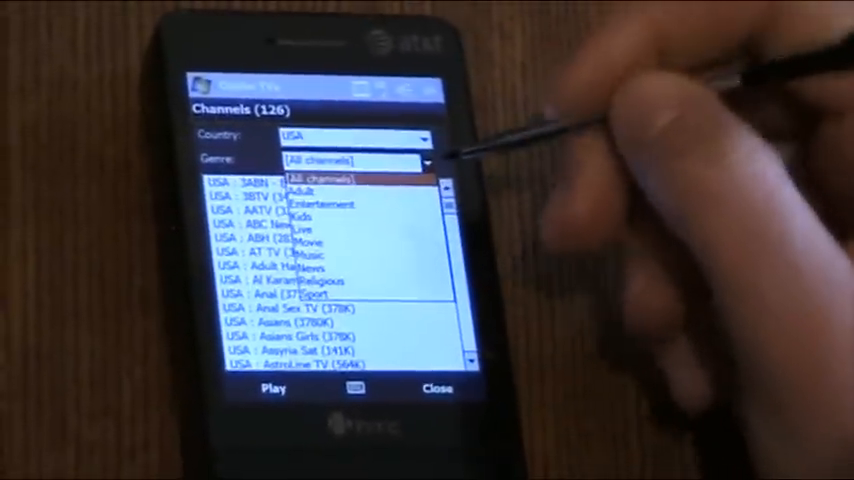
Filter the USA channel list by the Music genre
click(308, 252)
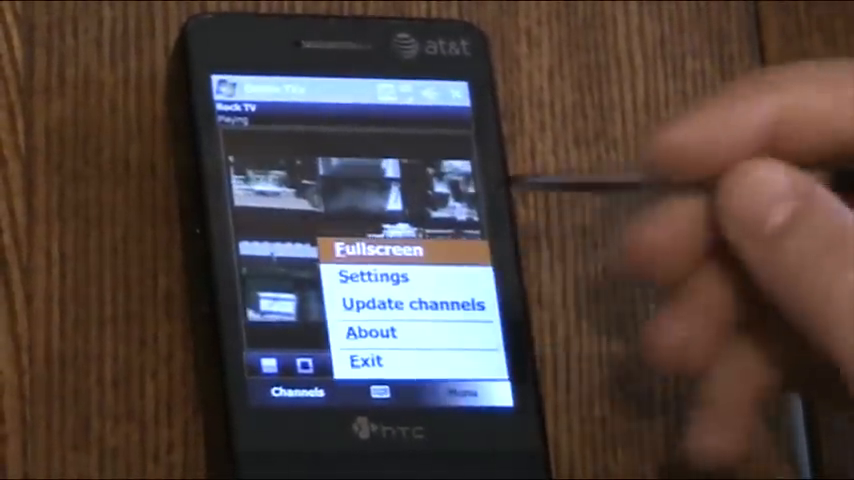
Switch the playing Rock TV video to fullscreen via the Menu
click(380, 250)
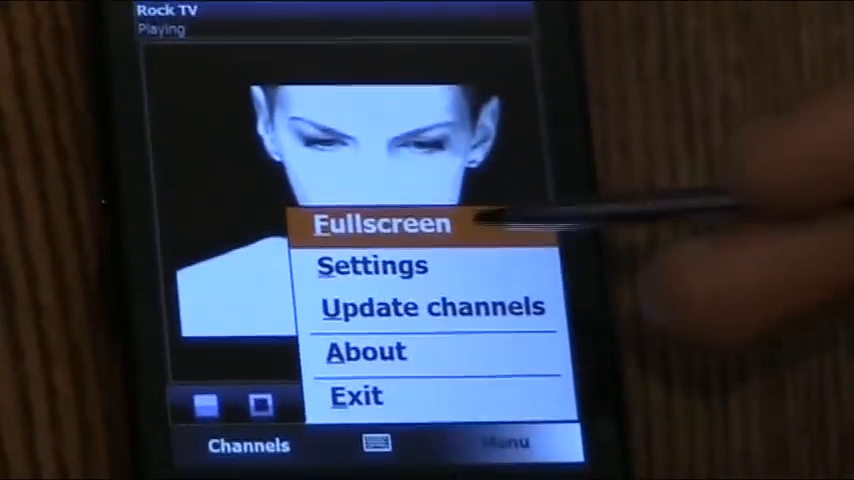
click(384, 224)
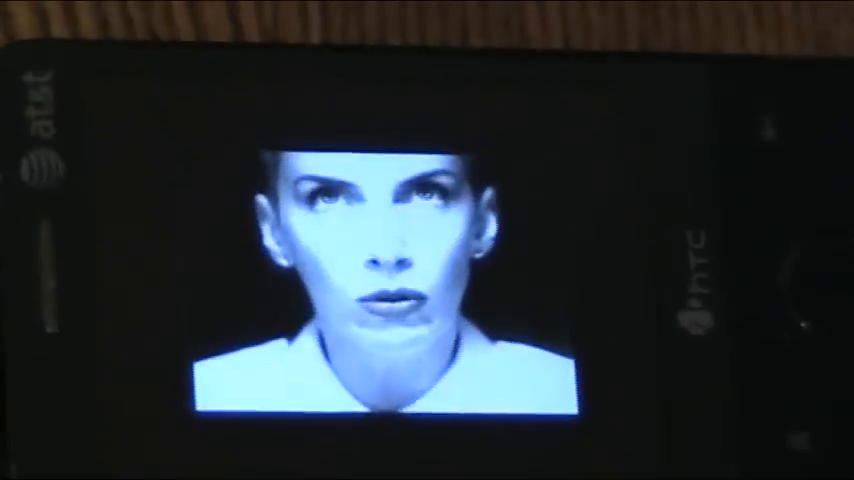